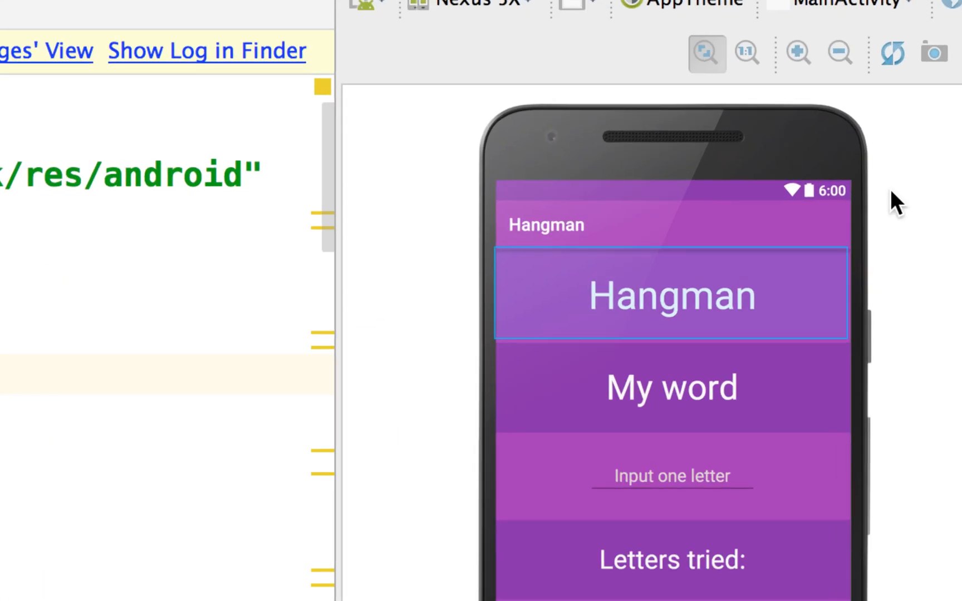
mouse_move(588, 251)
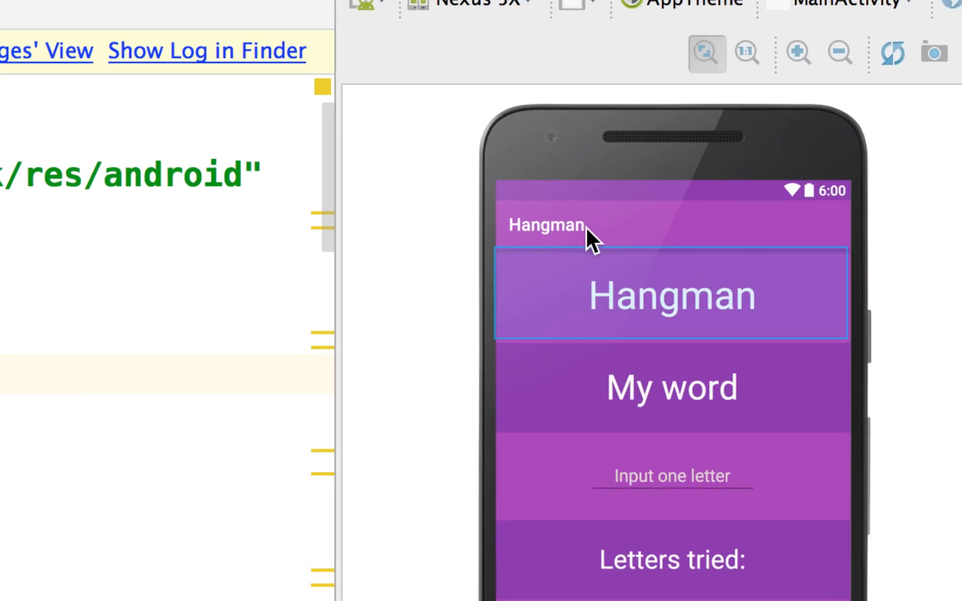
mouse_move(561, 252)
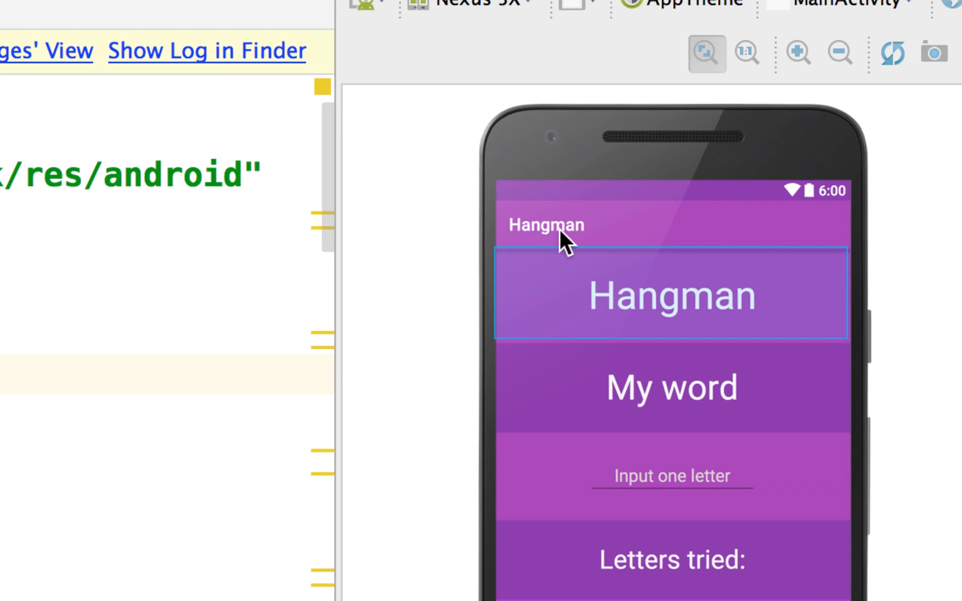
mouse_move(688, 330)
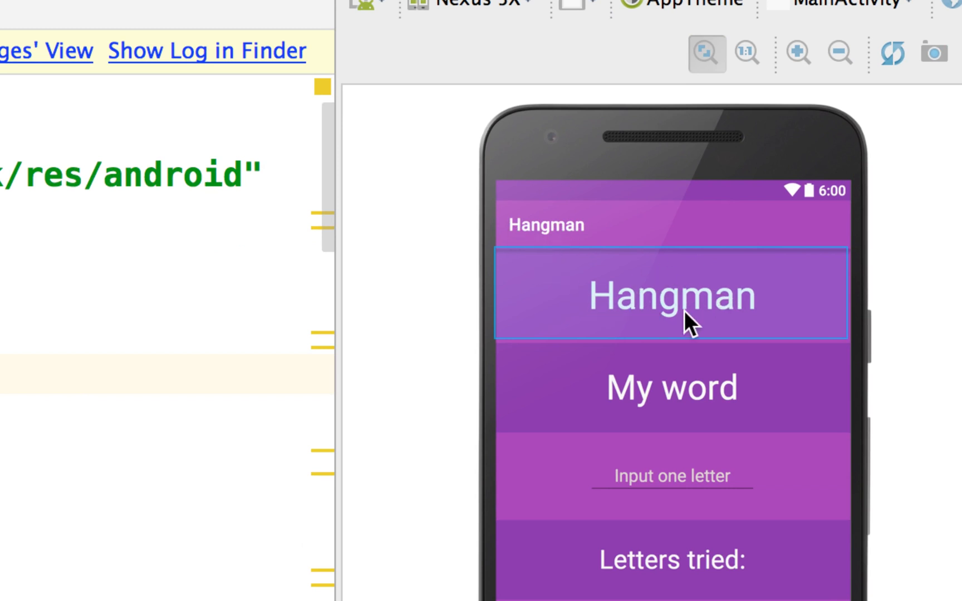
mouse_move(648, 299)
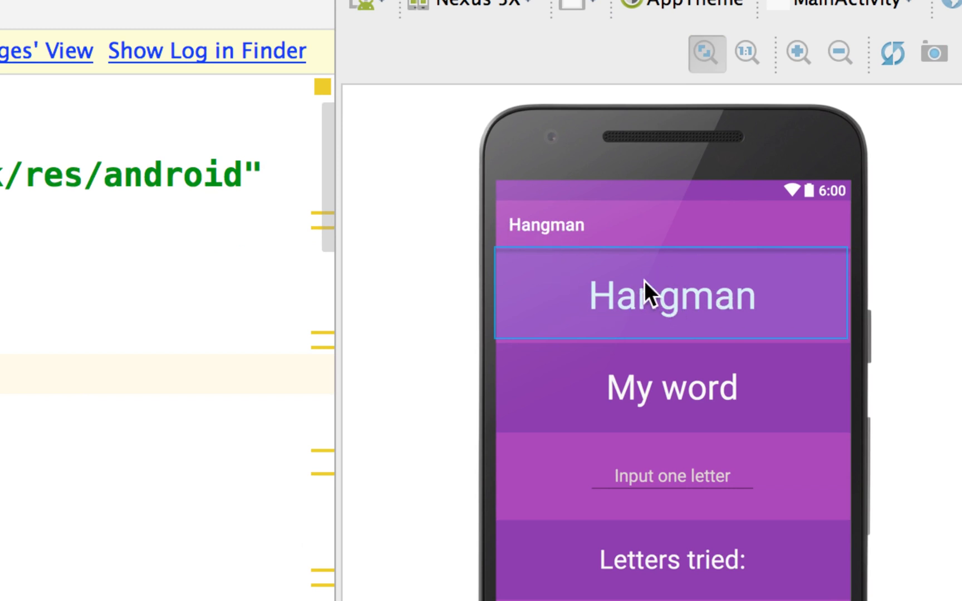
mouse_move(665, 307)
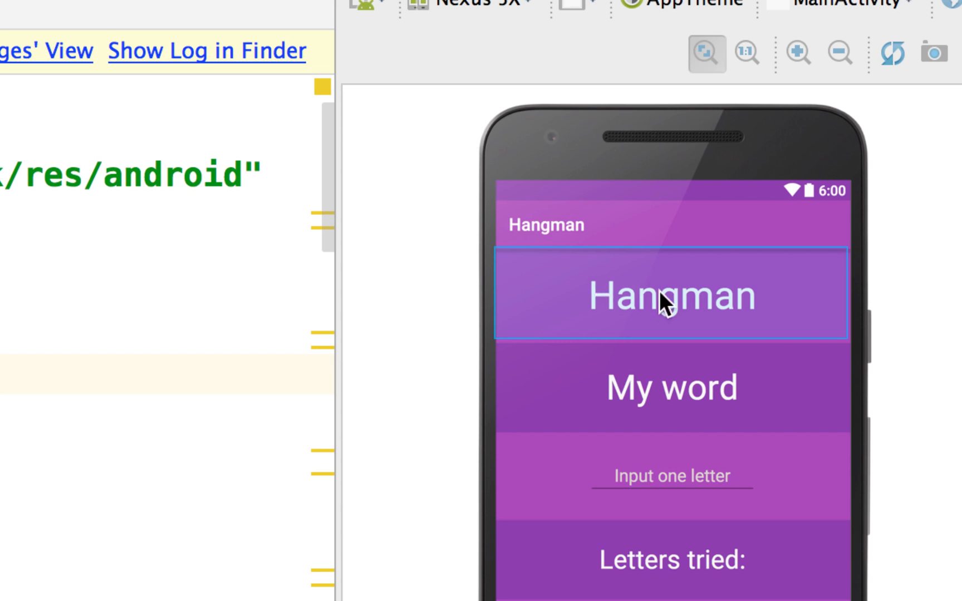
mouse_move(579, 223)
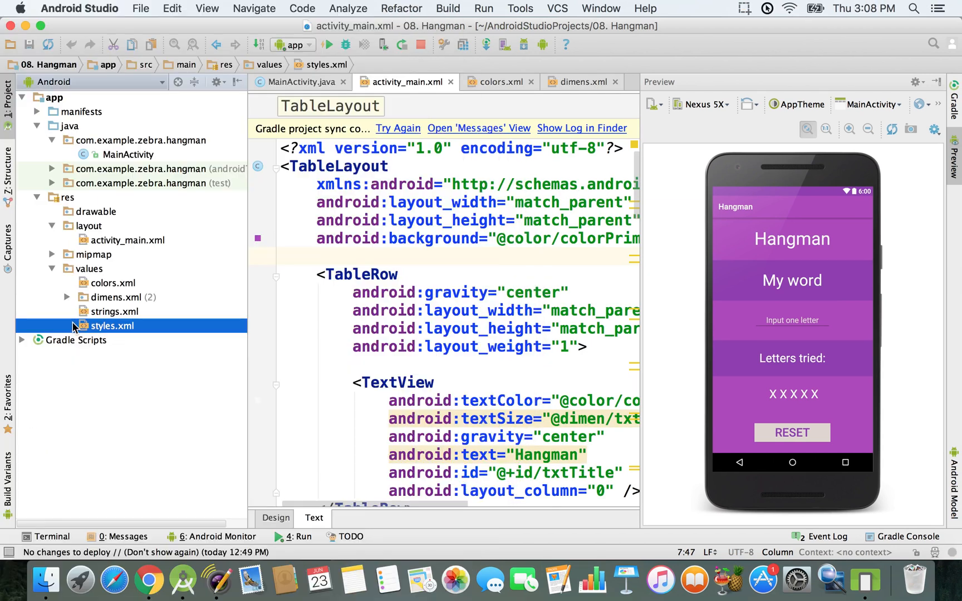
Bring up styles.xml from the Project panel and look over the base application theme comment.
double_click(113, 326)
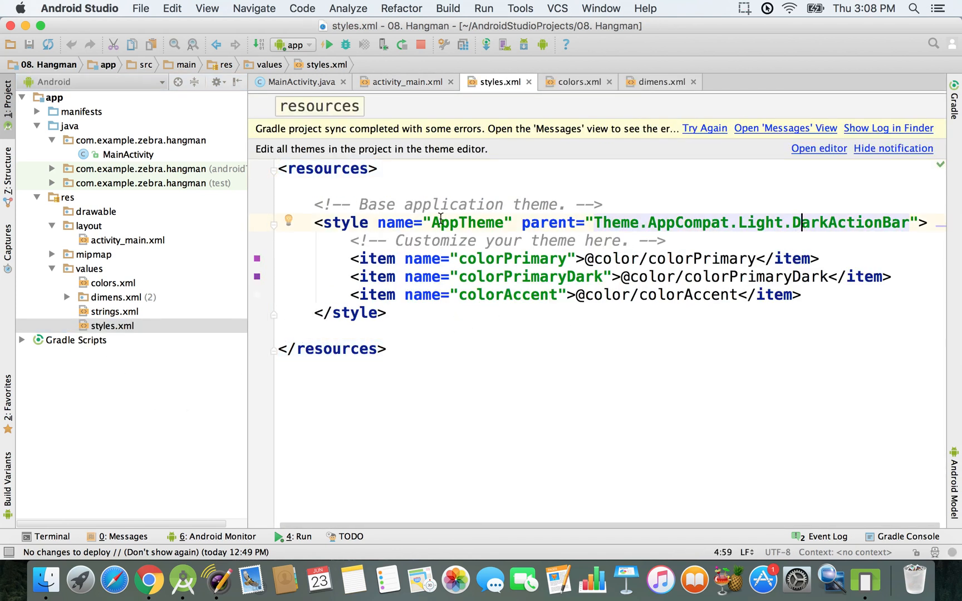
double_click(482, 204)
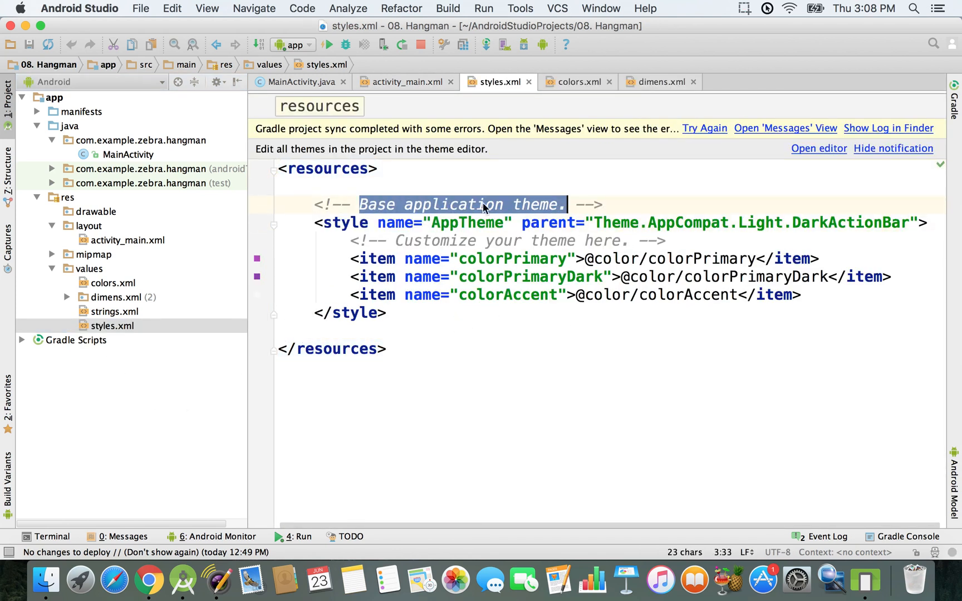
left_click(460, 205)
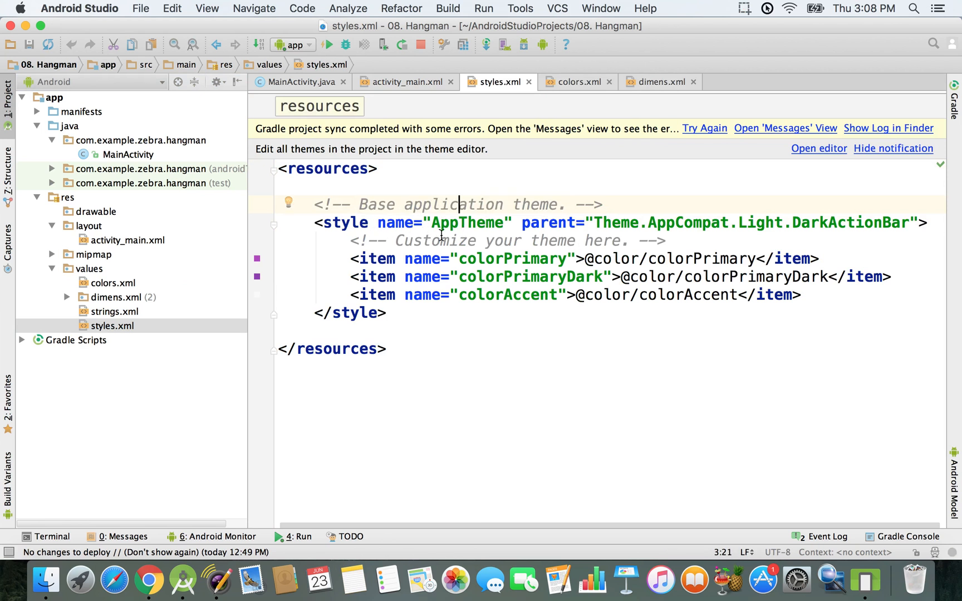
left_click(532, 240)
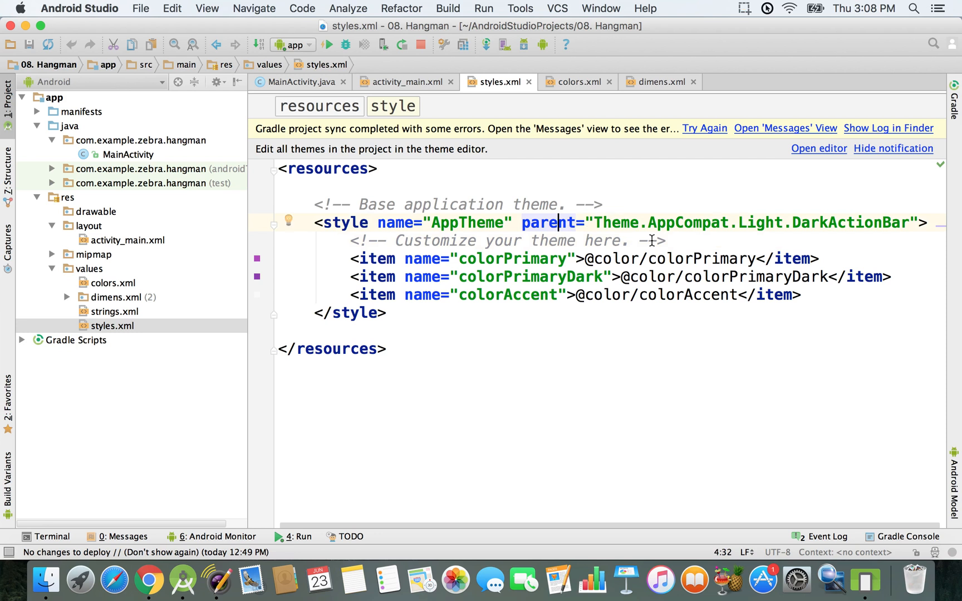
Select AppTheme's parent value Theme.AppCompat.Light.DarkActionBar for replacement.
left_click_drag(597, 223, 699, 223)
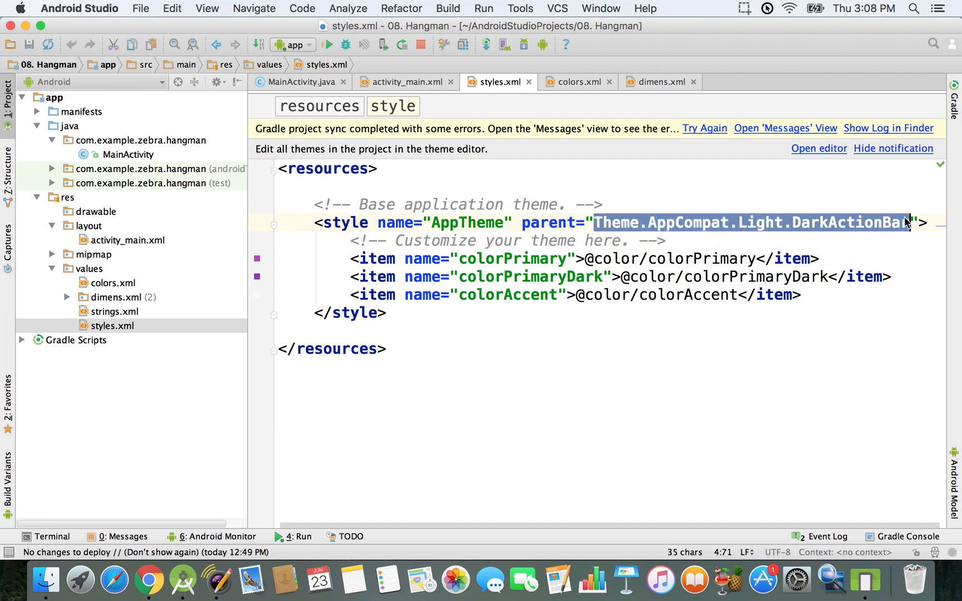
left_click(668, 241)
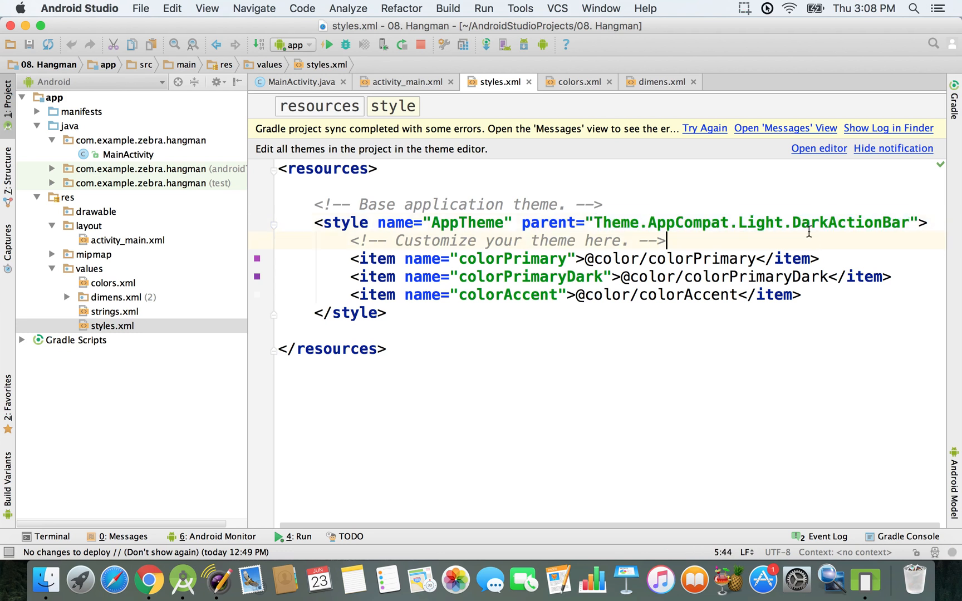
double_click(855, 223)
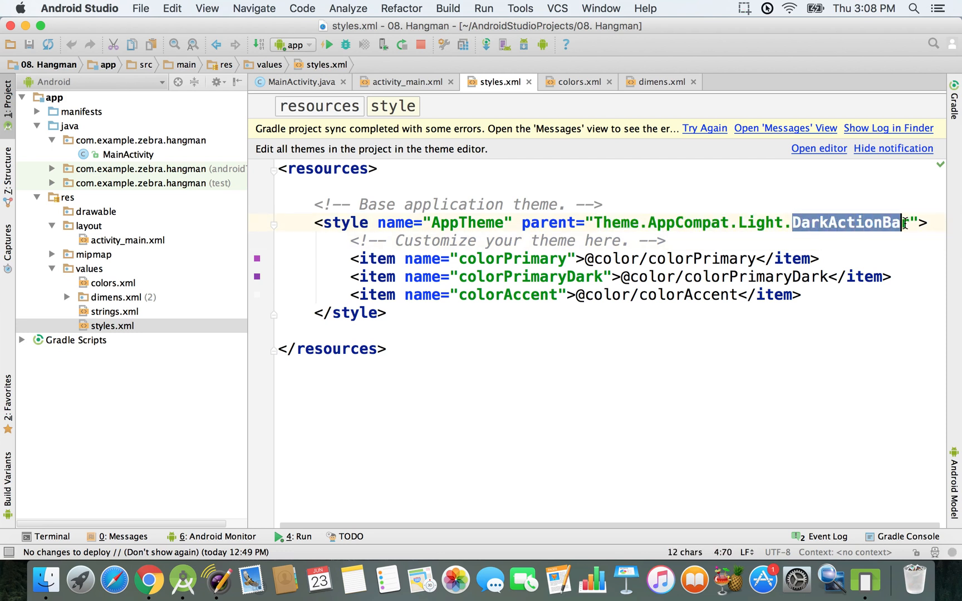
left_click(905, 222)
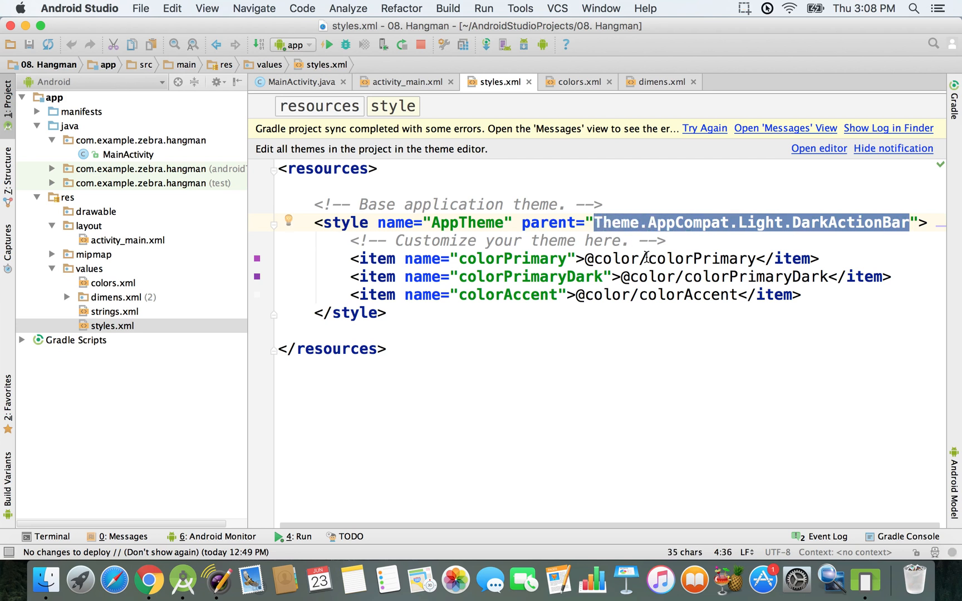
Set AppTheme's parent to Theme.AppCompat.DayNight.NoActionBar via the NoActionBar autocomplete.
type("NoAct")
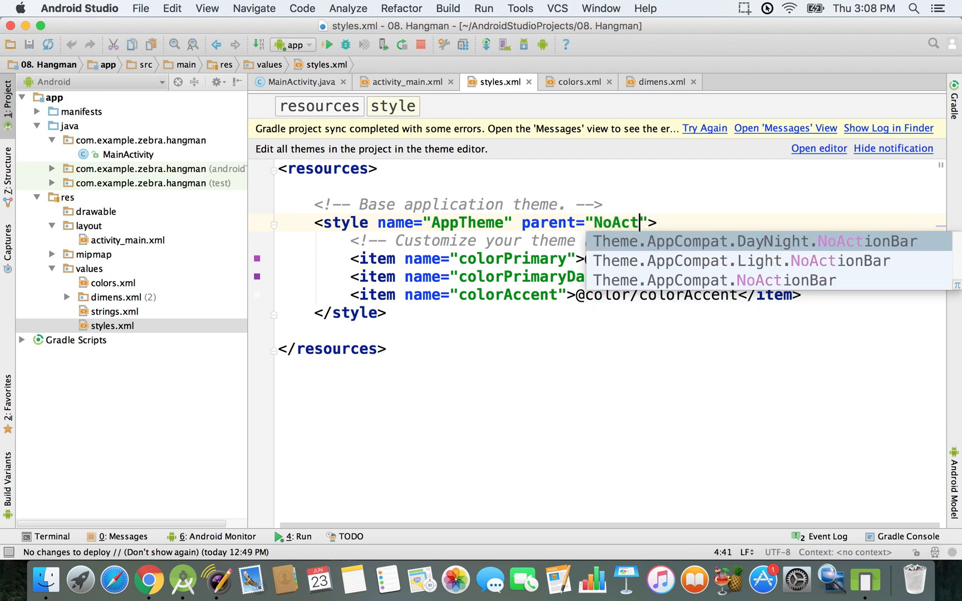
type("ionBar")
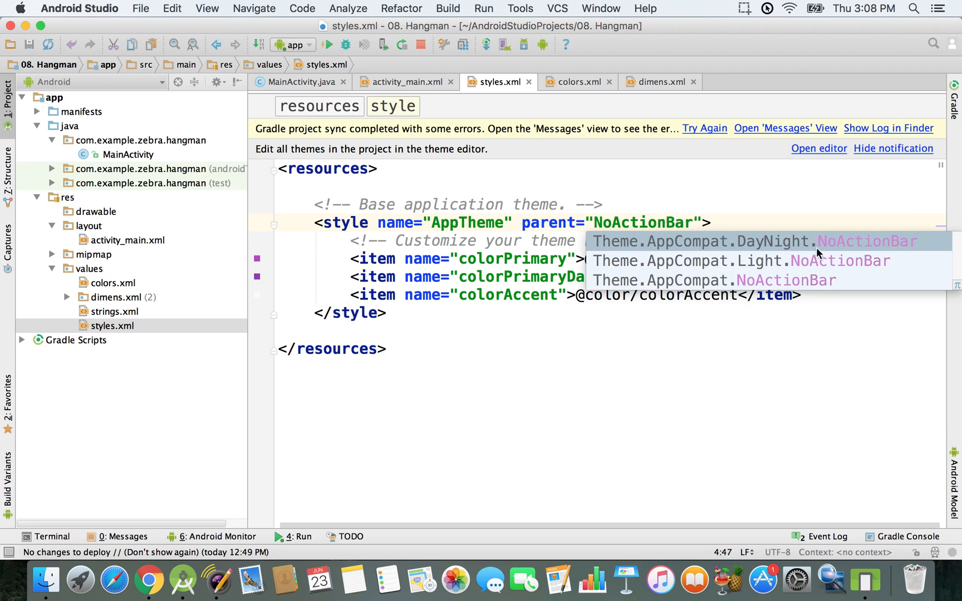
mouse_move(786, 247)
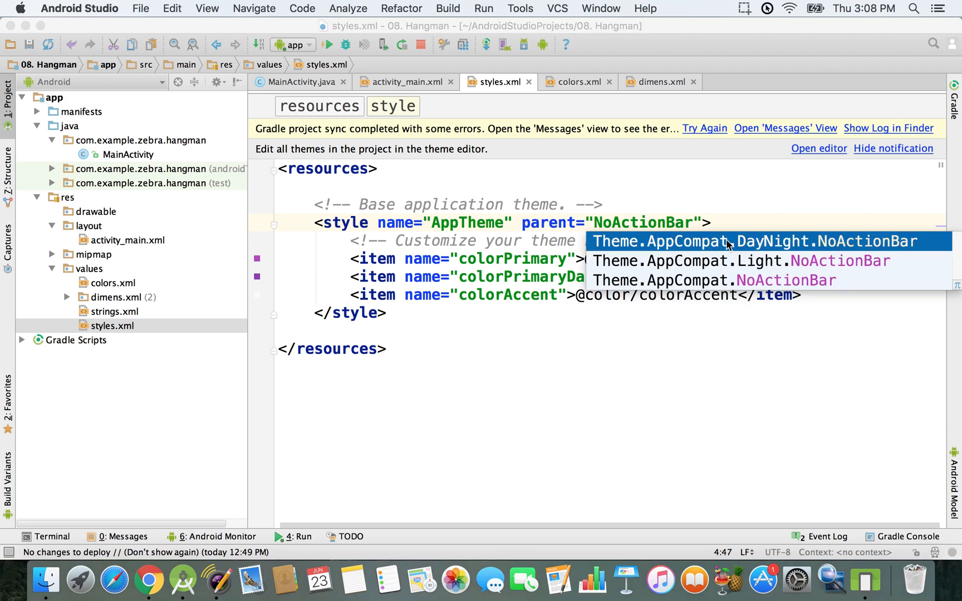
mouse_move(878, 261)
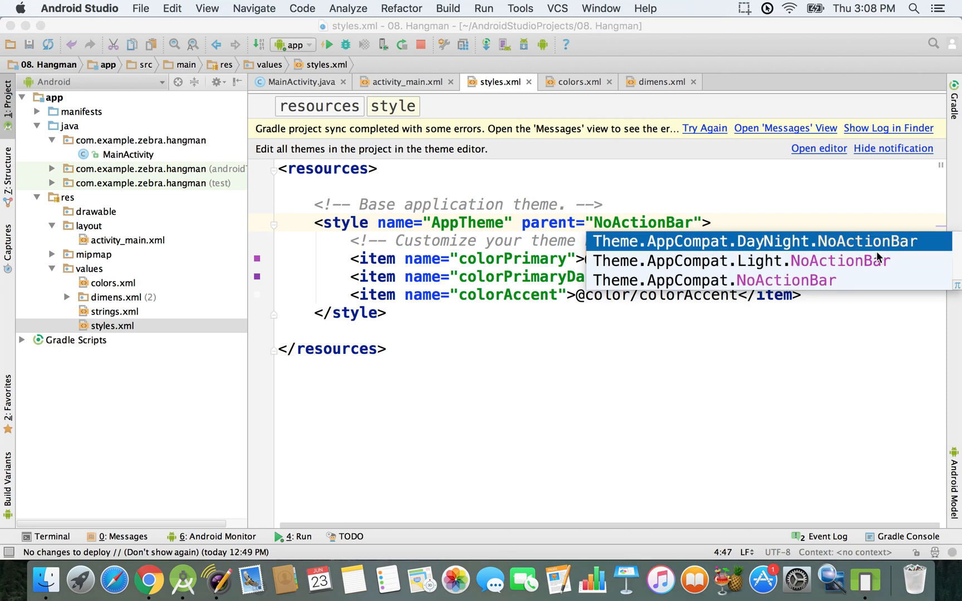
left_click(752, 242)
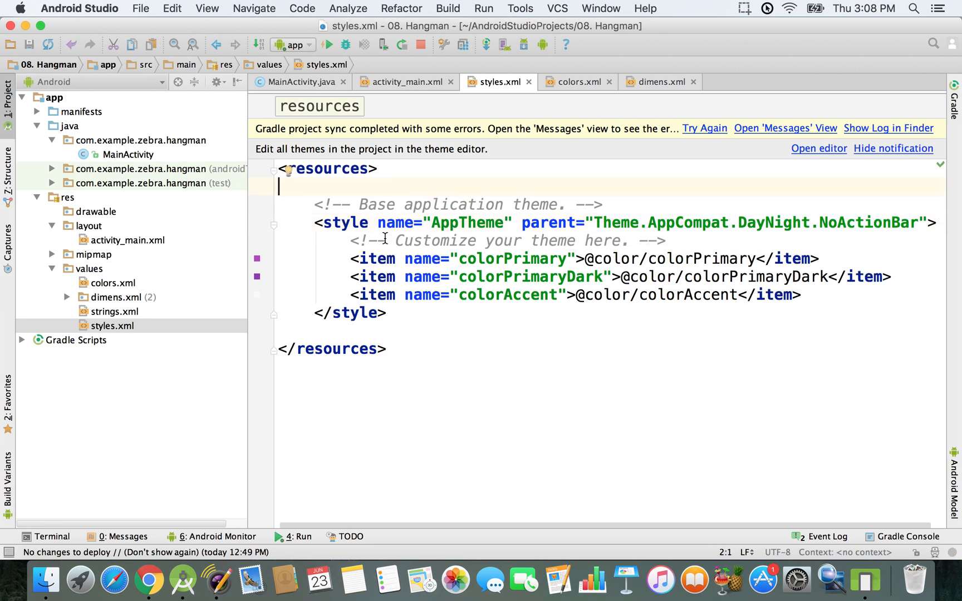
mouse_move(186, 305)
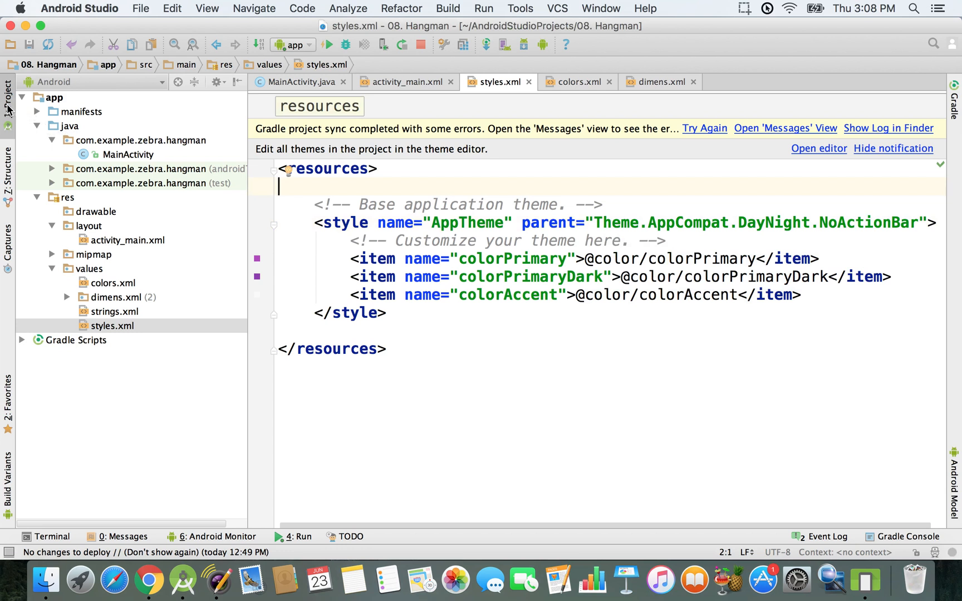
Hide the Project panel and close styles.xml, returning to activity_main.xml's preview without an action bar.
left_click(7, 94)
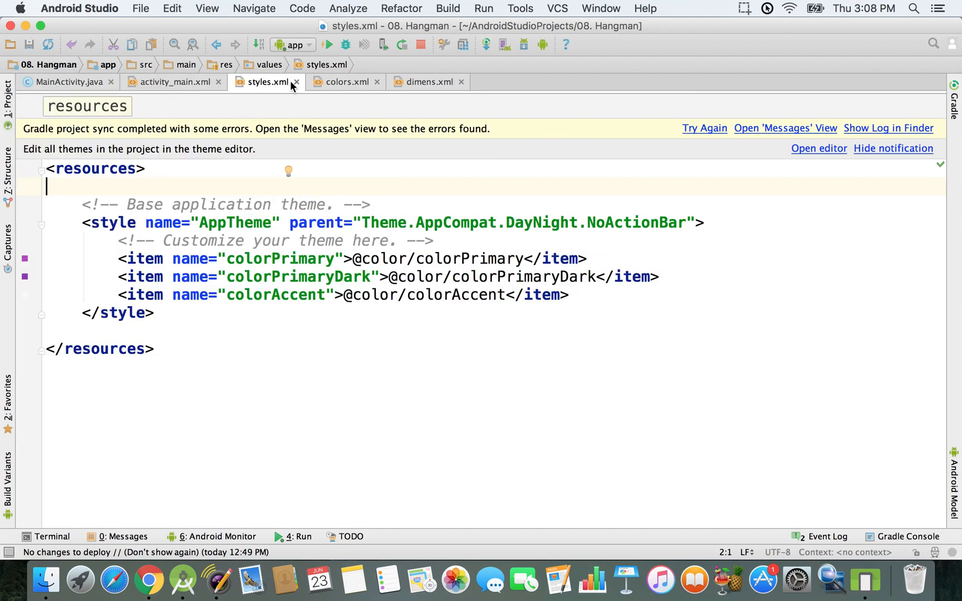
left_click(167, 82)
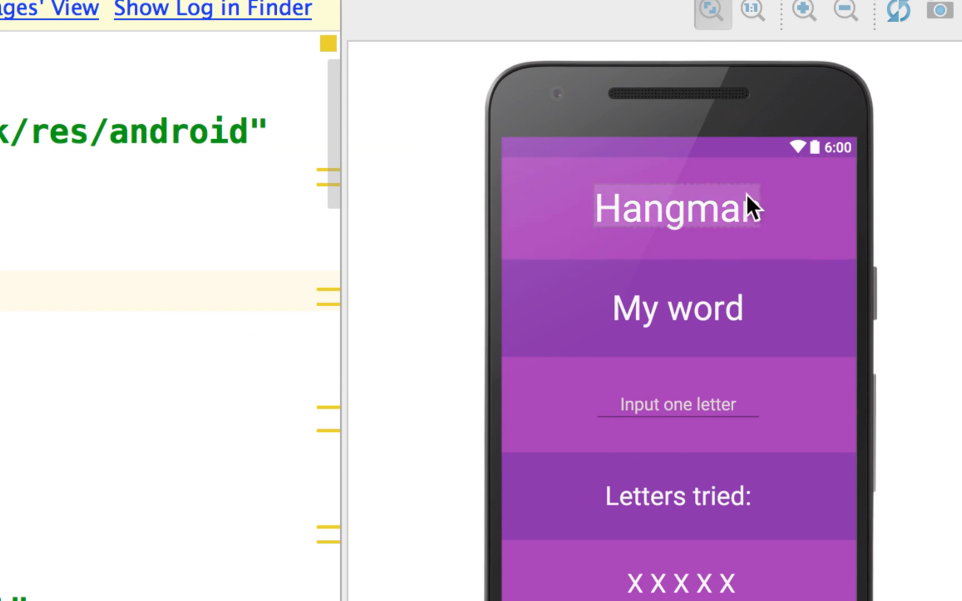
mouse_move(724, 229)
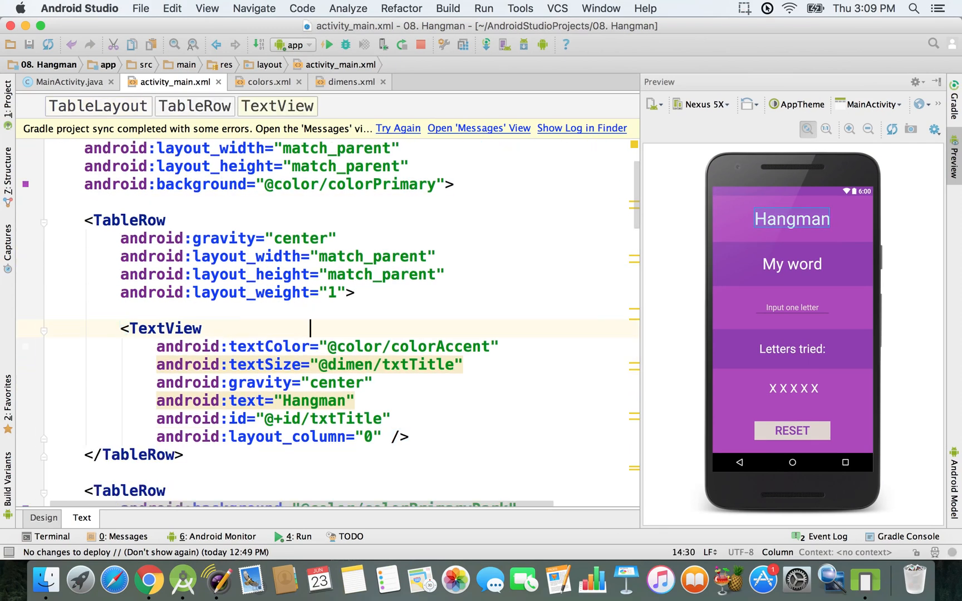
Give the Hangman title TextView android:textStyle="bold|italic".
key("Return")
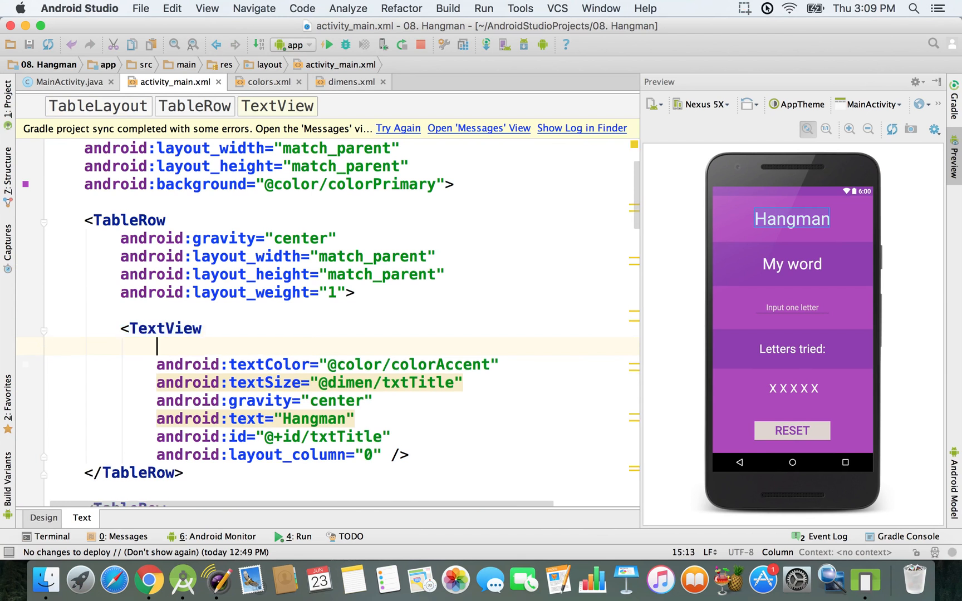
type("textStyle=\"")
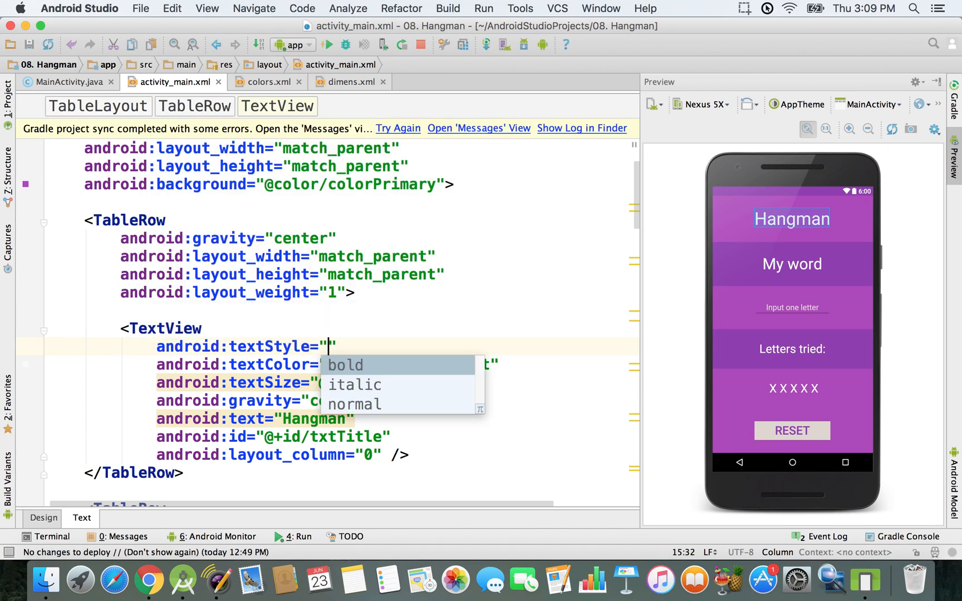
left_click(345, 365)
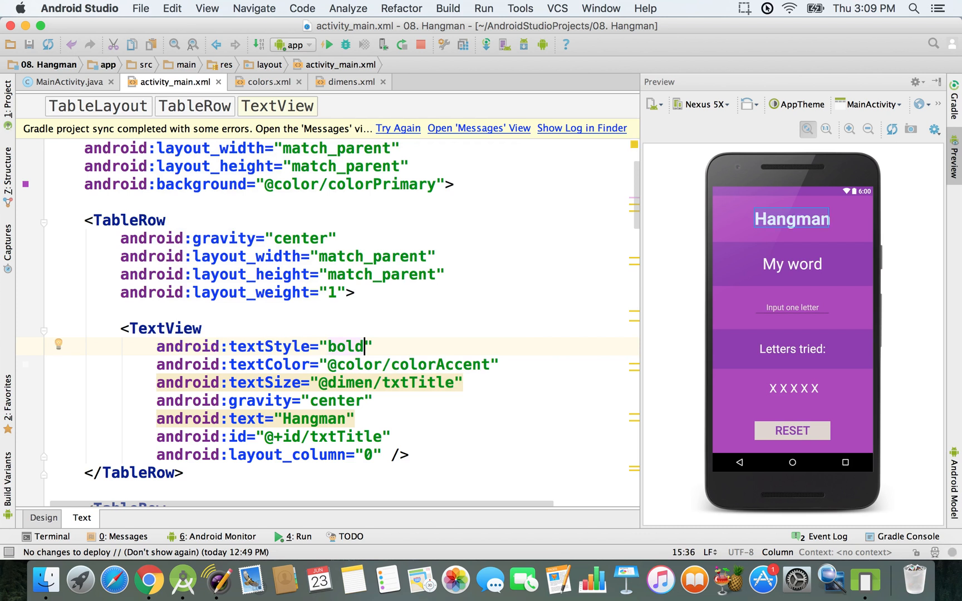
type("|")
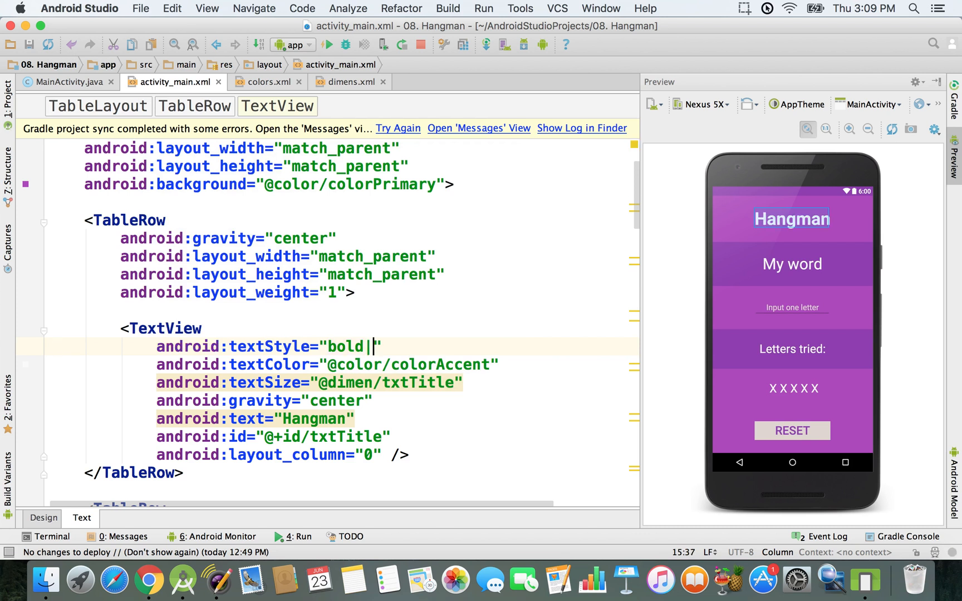
type("italic")
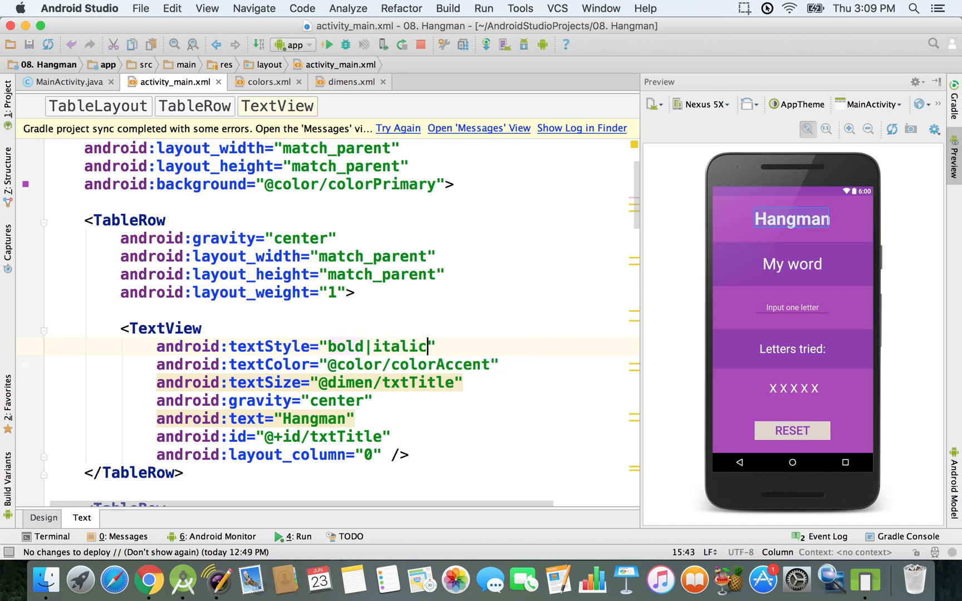